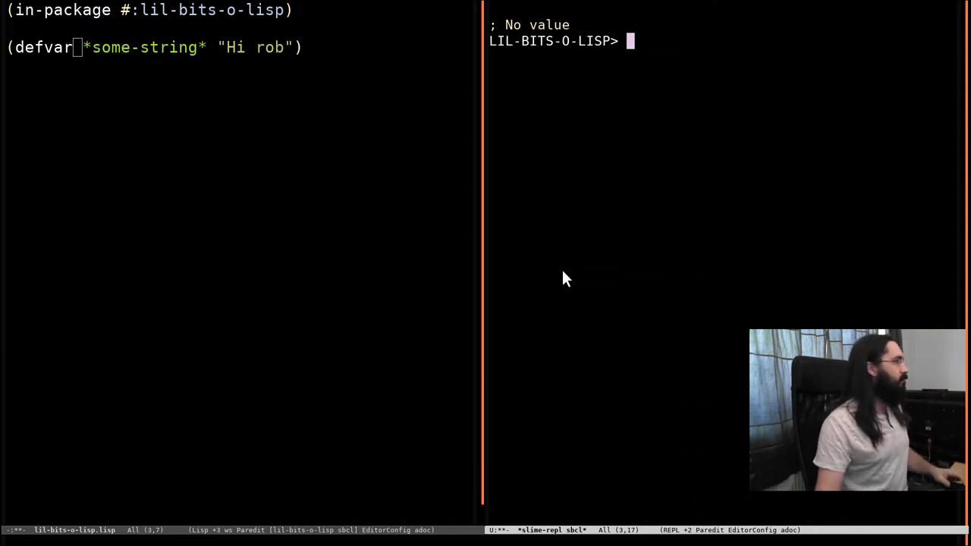
# Step: Load the *some-string* defvar and confirm its type is (SIMPLE-ARRAY CHARACTER (6))
pyautogui.press('C-c C-c')
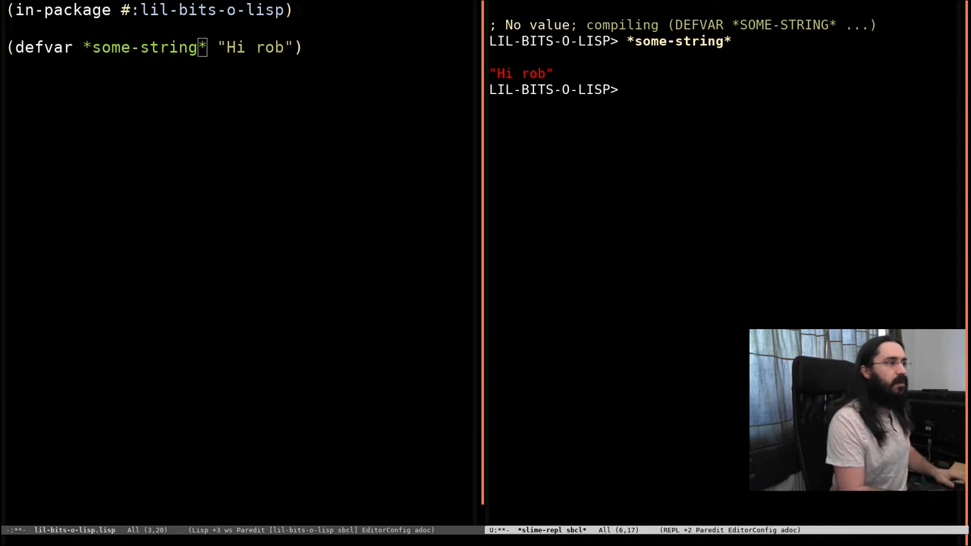
pyautogui.write('(ty')
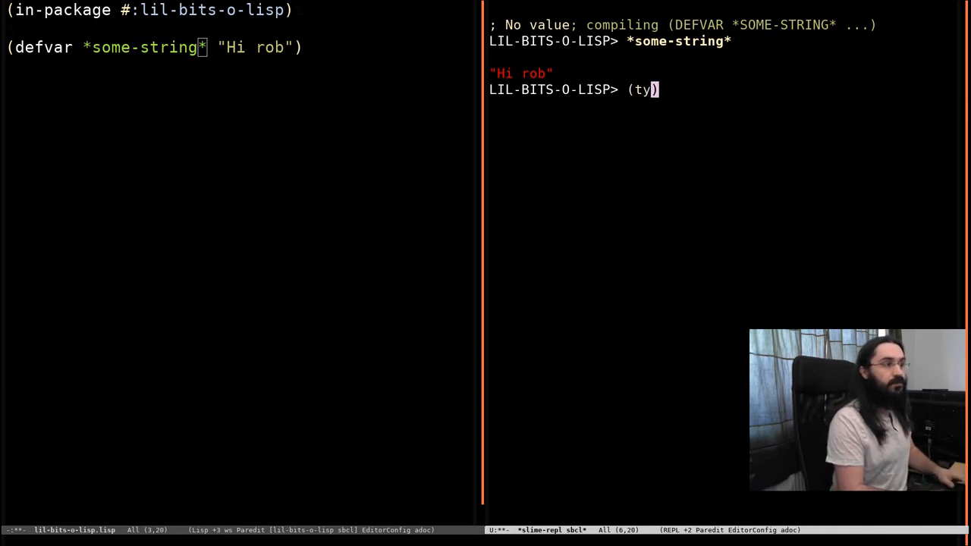
pyautogui.write('pe-of *s')
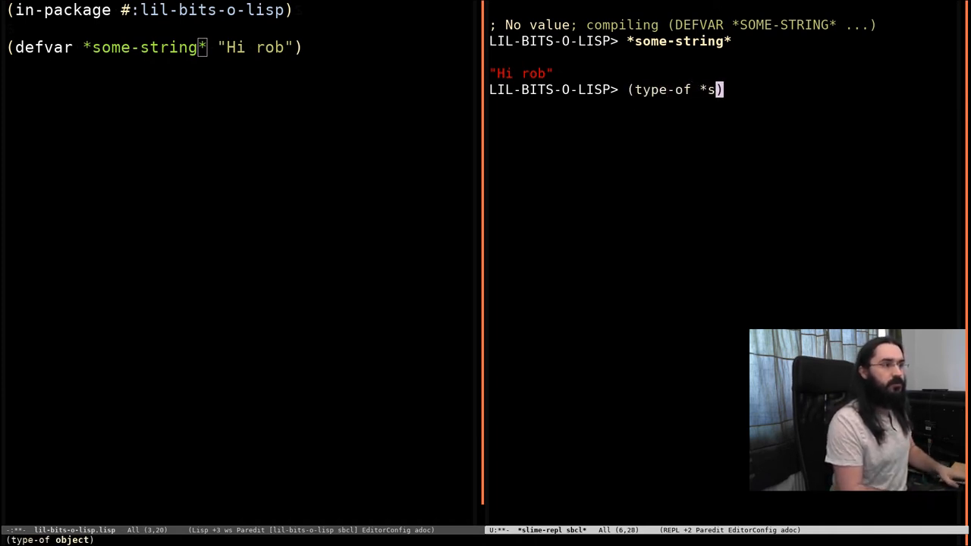
pyautogui.write('ome-string*')
pyautogui.press('Return')
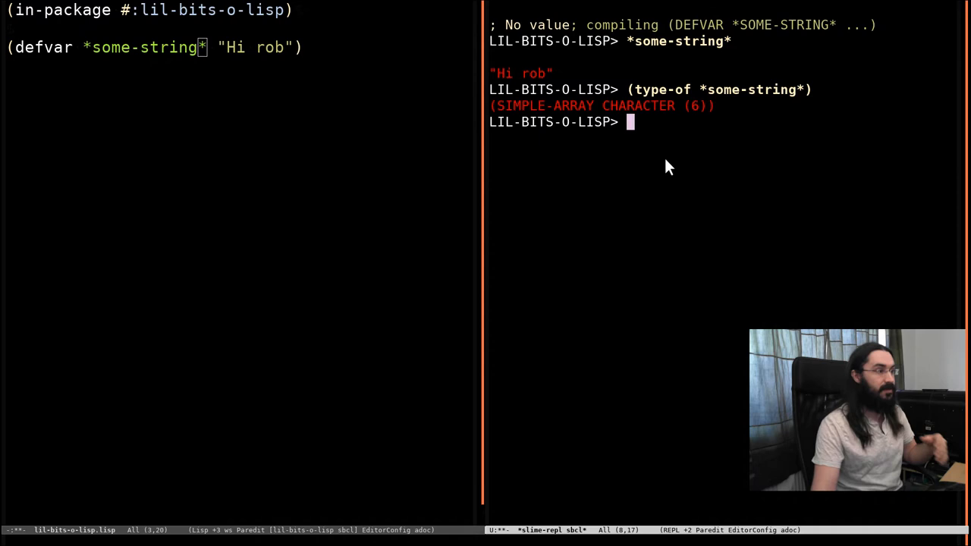
# Step: Look up characters 0, 4 and 3 of *some-string* with aref, getting #\H, #\o and #\r
pyautogui.write('(a')
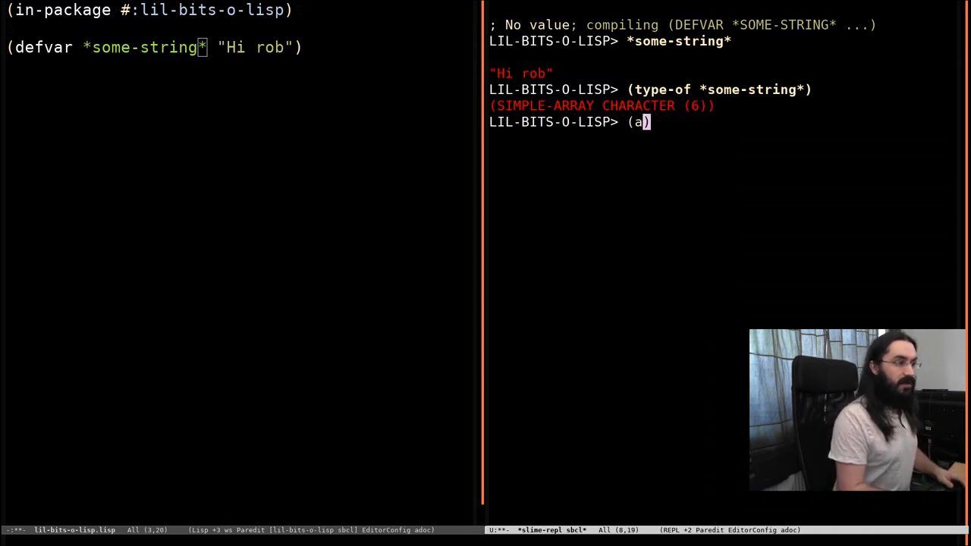
pyautogui.write('ref')
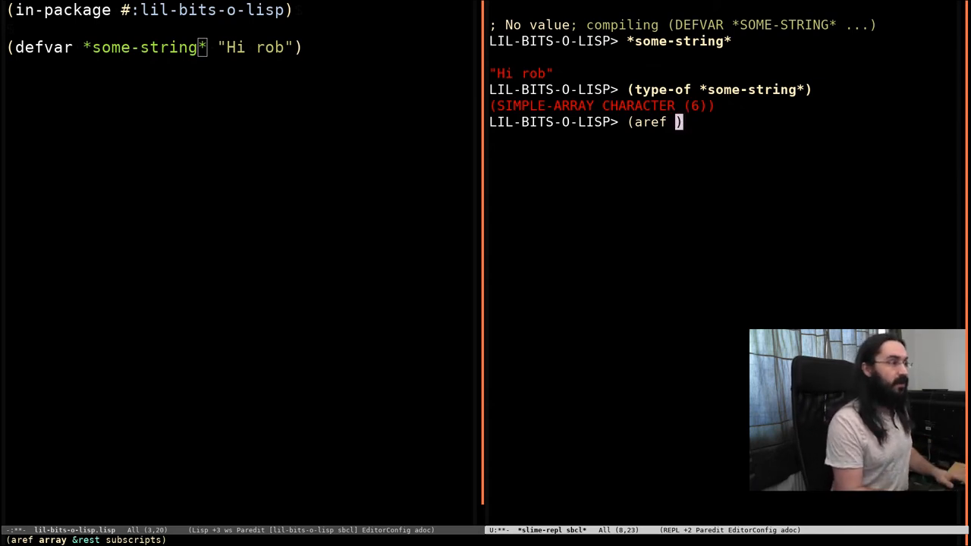
pyautogui.write('*some-string*')
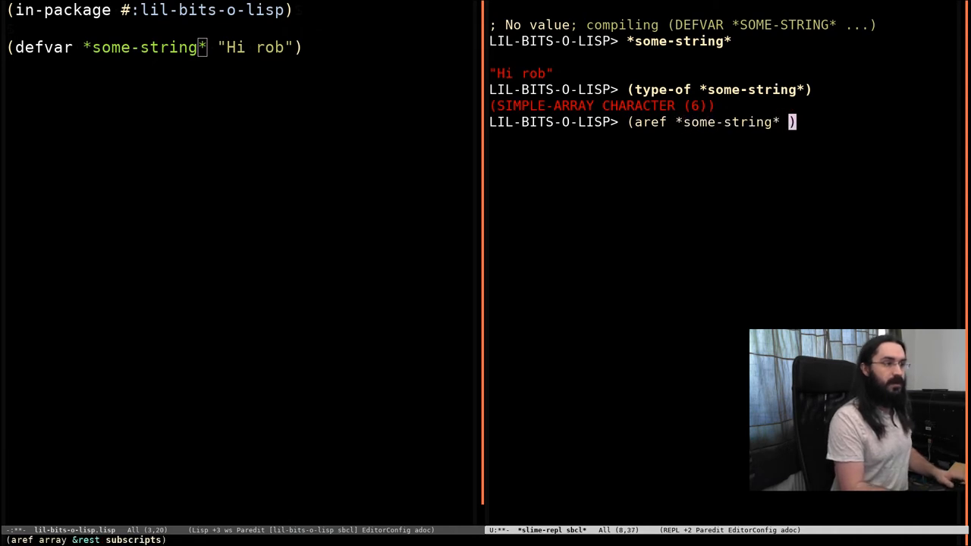
pyautogui.press('Return')
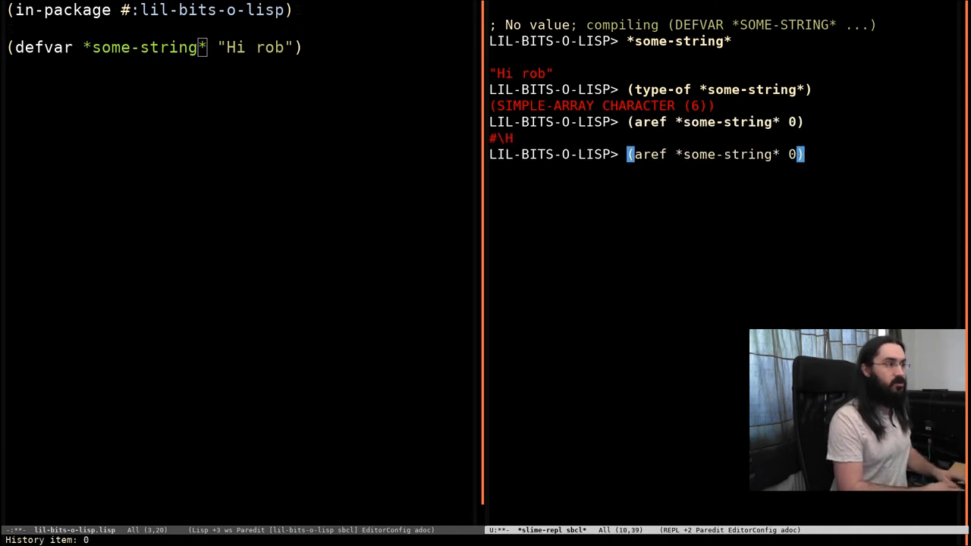
pyautogui.press('Return')
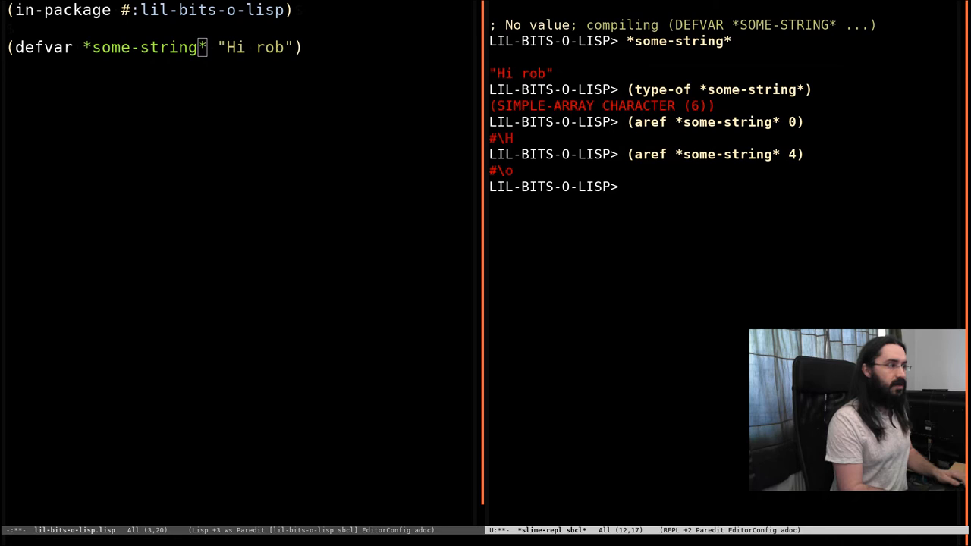
pyautogui.write('(aref *some-string* 3)')
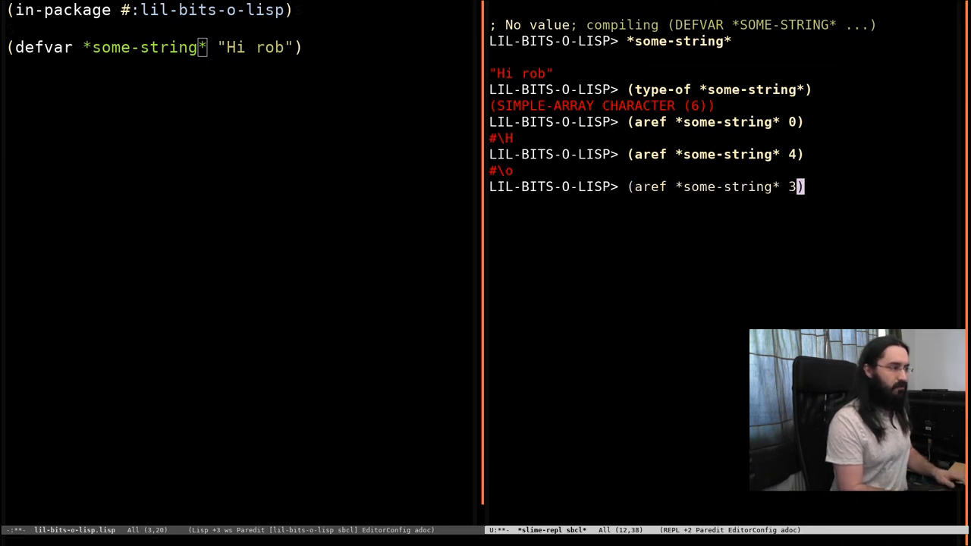
pyautogui.press('Return')
pyautogui.write('(setf (aref *some-string* 3')
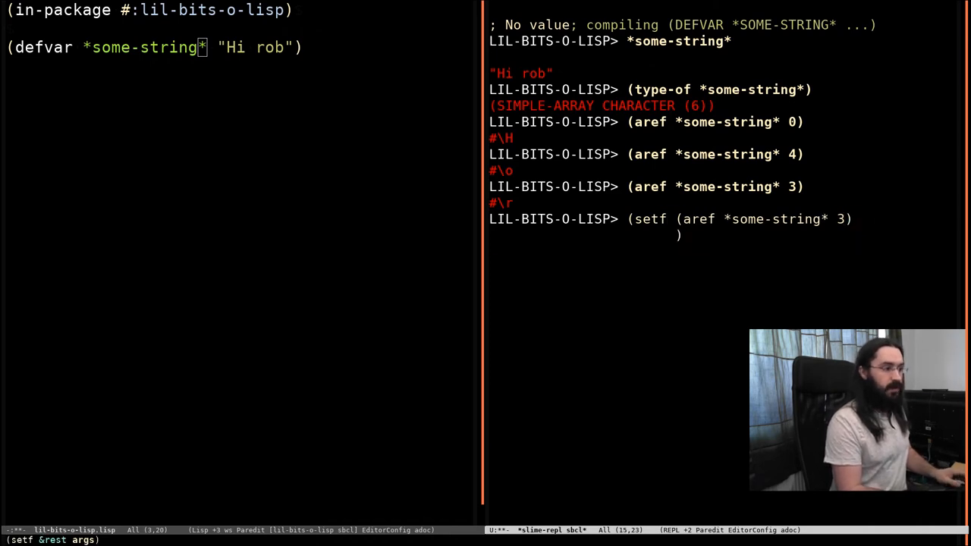
# Step: Set character 3 of *some-string* to #\B so it reads "Hi Bob"
pyautogui.write('#\\')
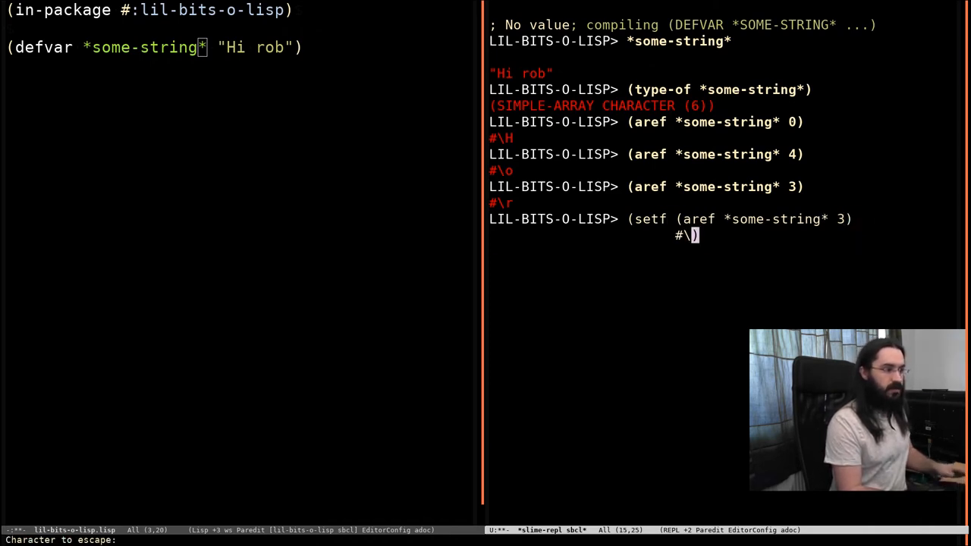
pyautogui.write('B')
pyautogui.press('Return')
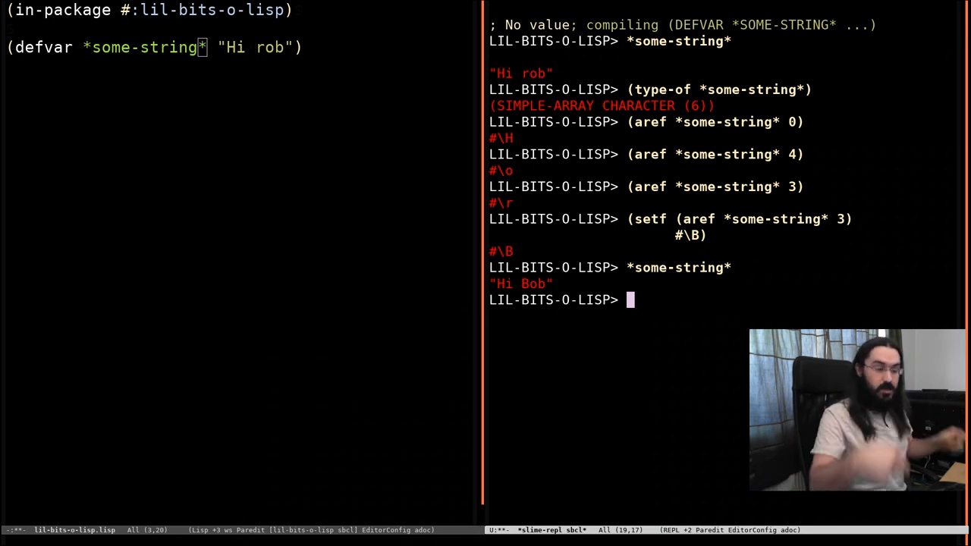
# Step: Create a ten-element array with :element-type 'character, printed as ten null characters
pyautogui.write('(make')
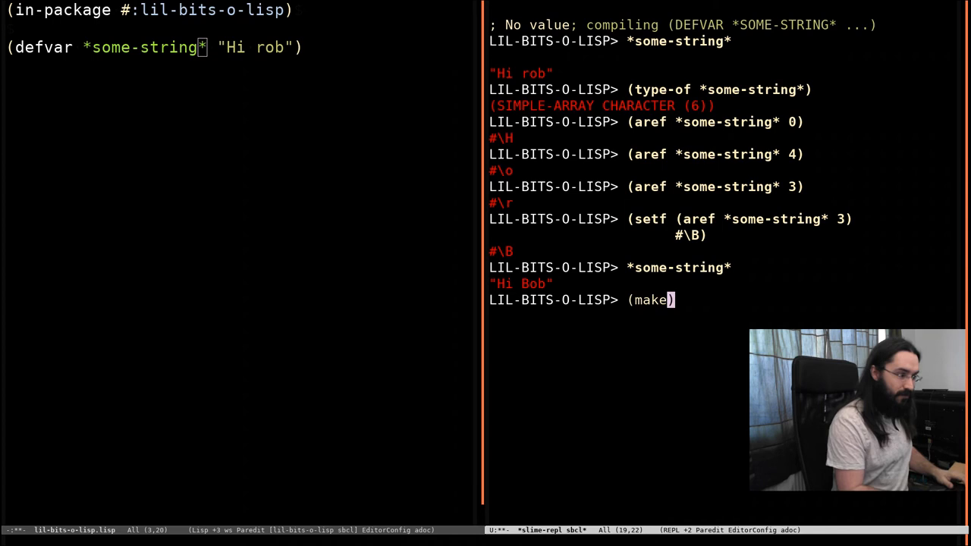
pyautogui.write('-ar')
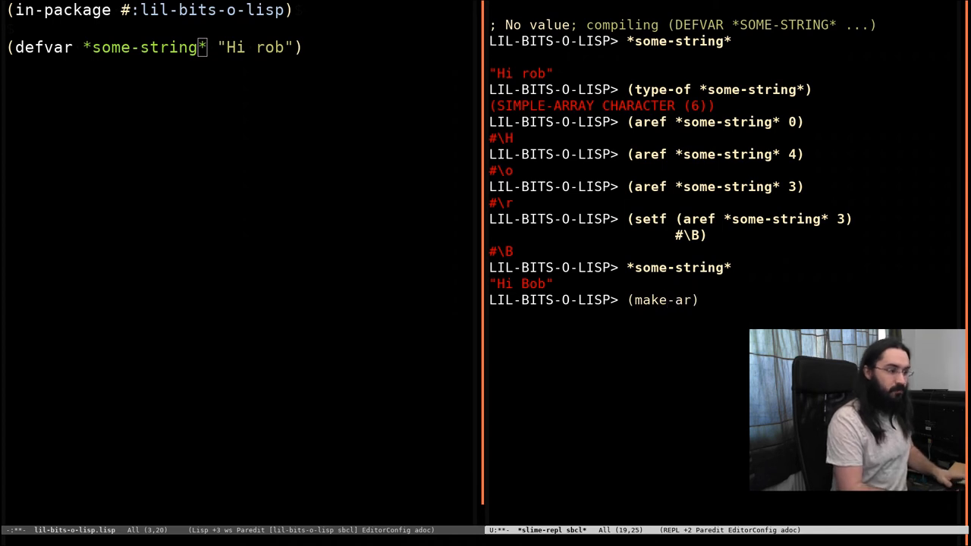
pyautogui.write('ray')
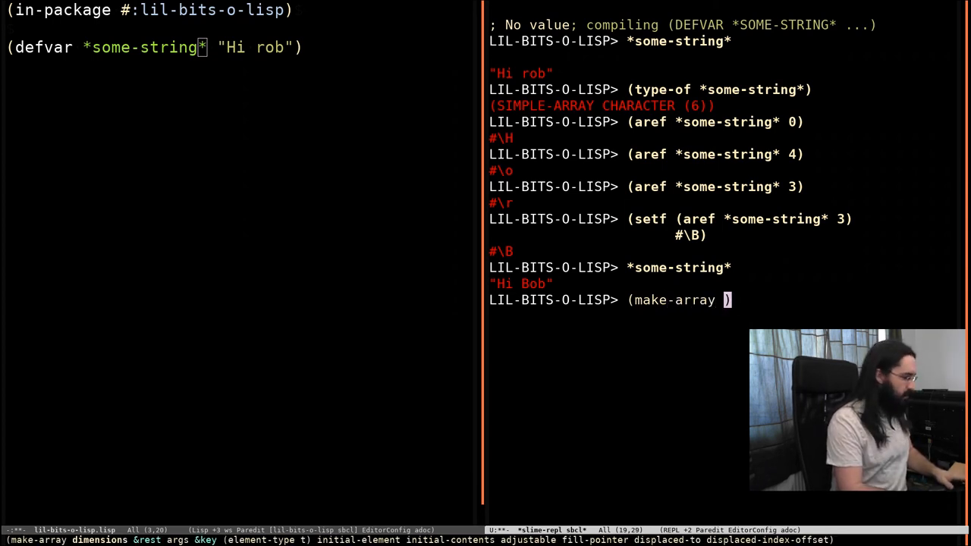
pyautogui.write('10 :')
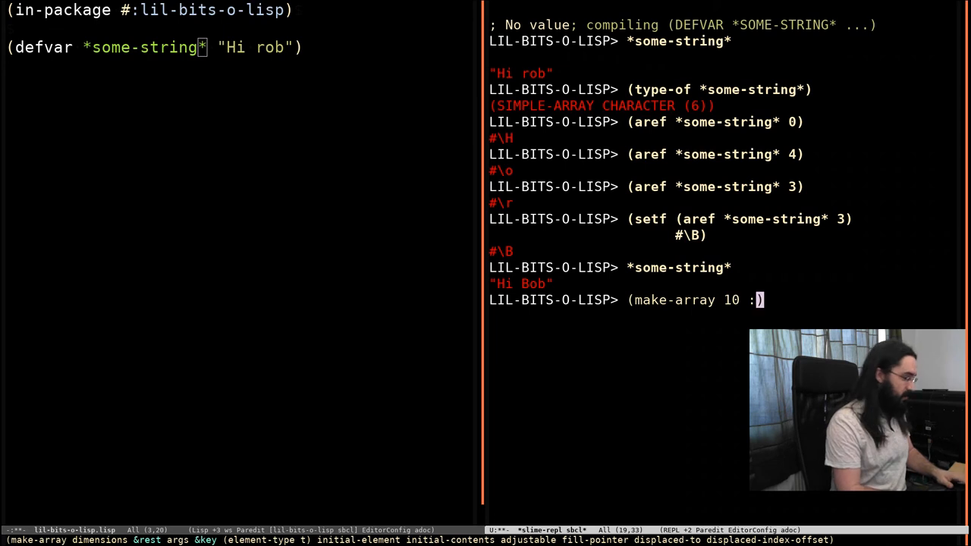
pyautogui.write('element-type')
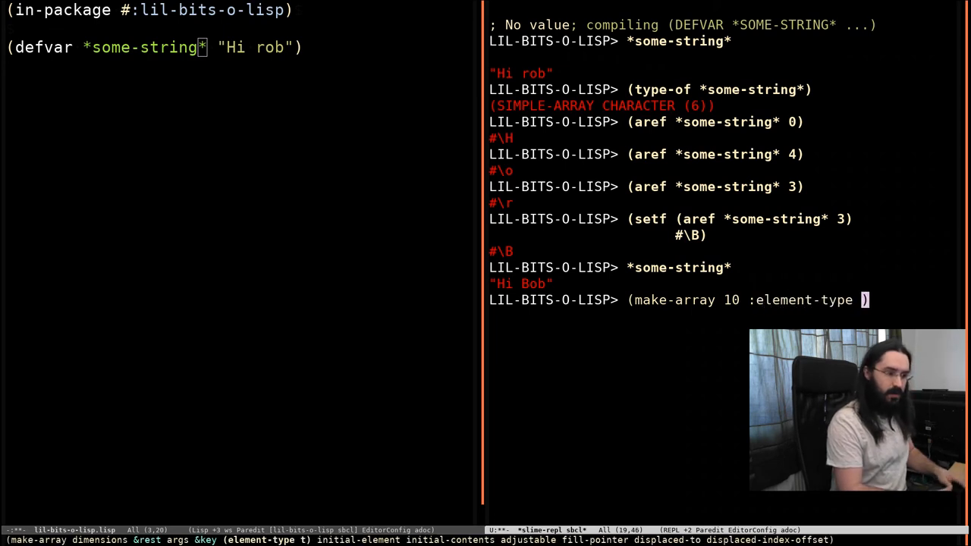
pyautogui.write("'character")
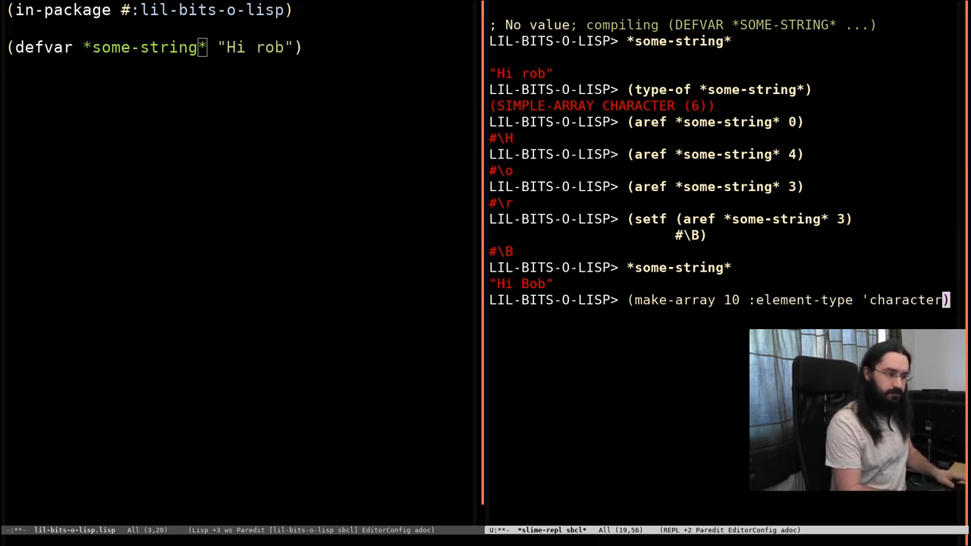
pyautogui.press('Return')
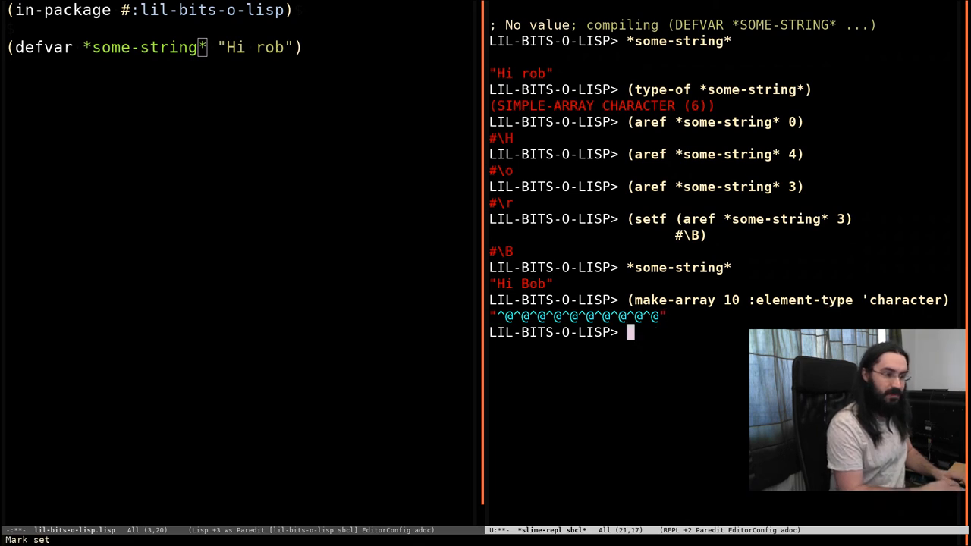
# Step: Create ten-character arrays with :initial-element #\a ("aaaaaaaaaa") and then a space (blank string)
pyautogui.write('(make-array 10')
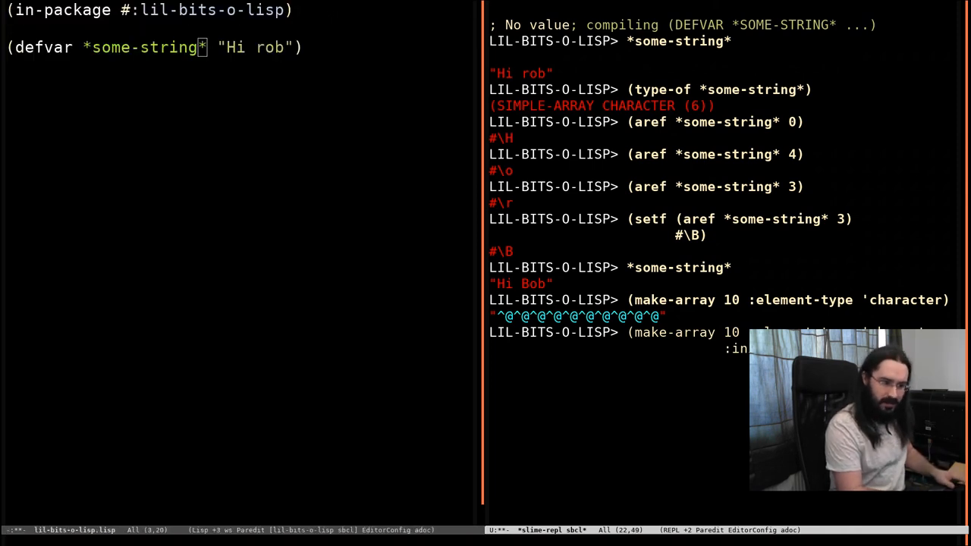
pyautogui.press('Return')
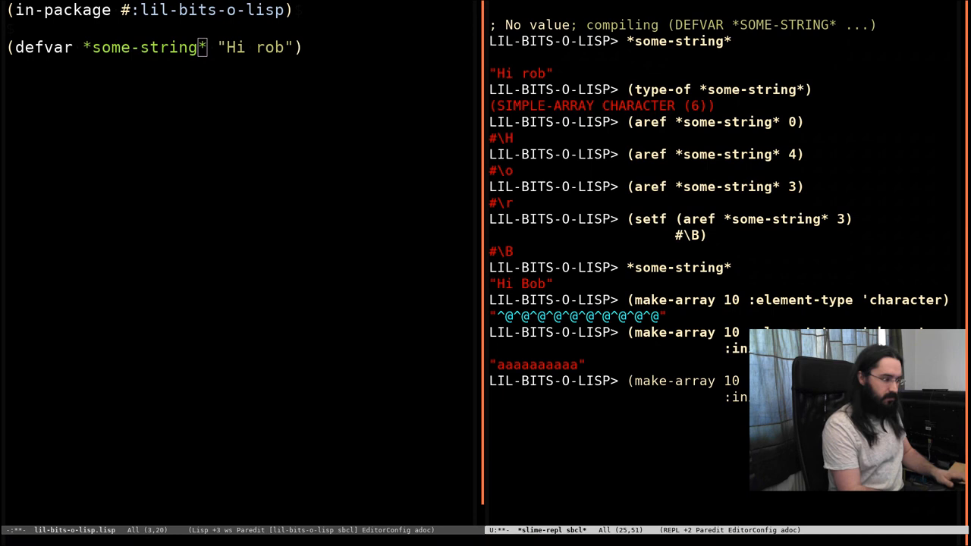
pyautogui.press('Return')
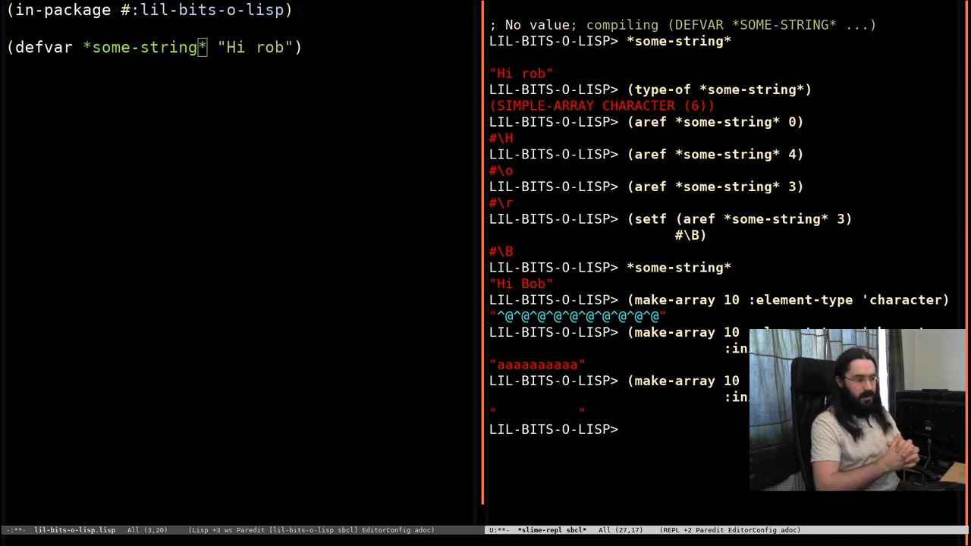